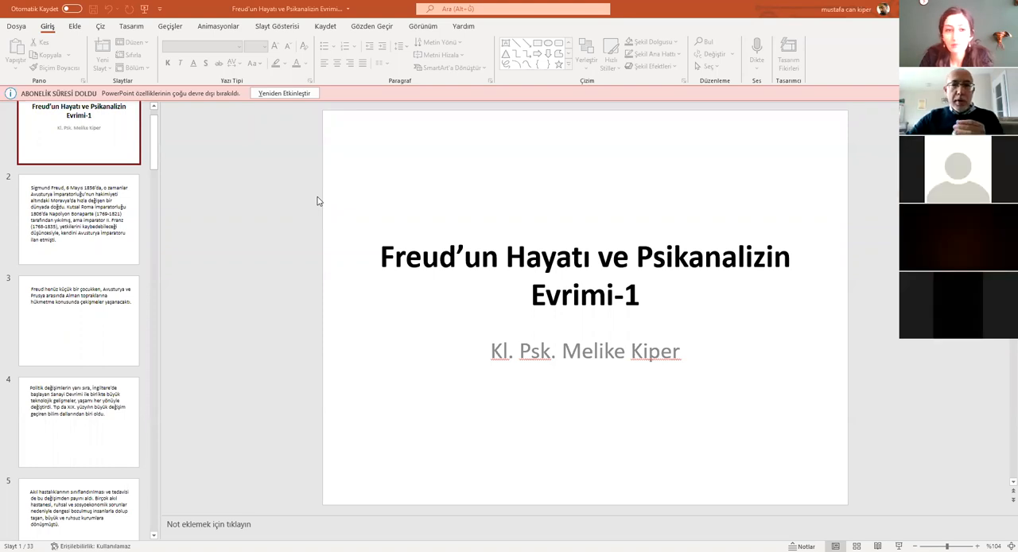
mouse_move(458, 325)
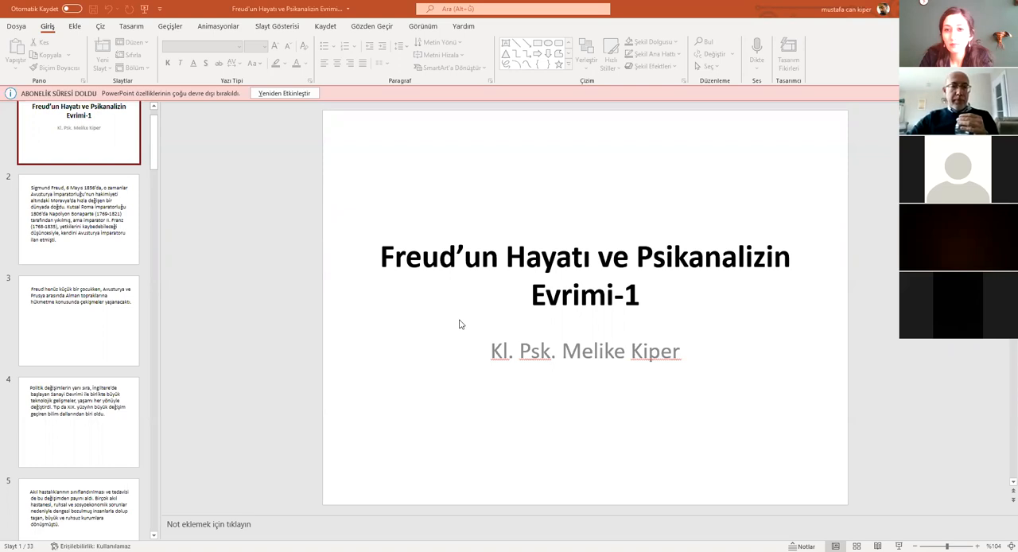
mouse_move(363, 19)
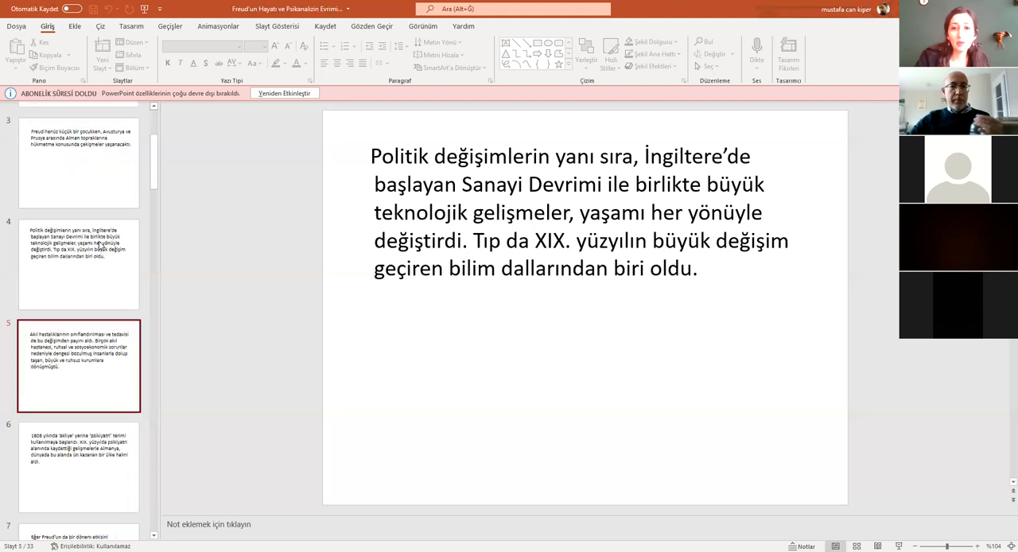
- Display slide 5, on overcrowded asylums and classifying mental illnesses
click(77, 364)
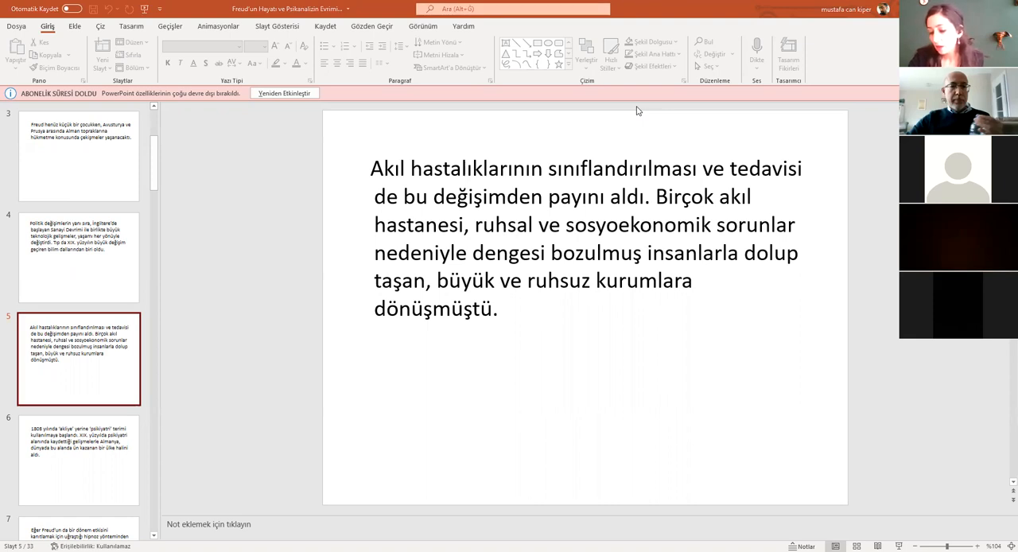
mouse_move(669, 182)
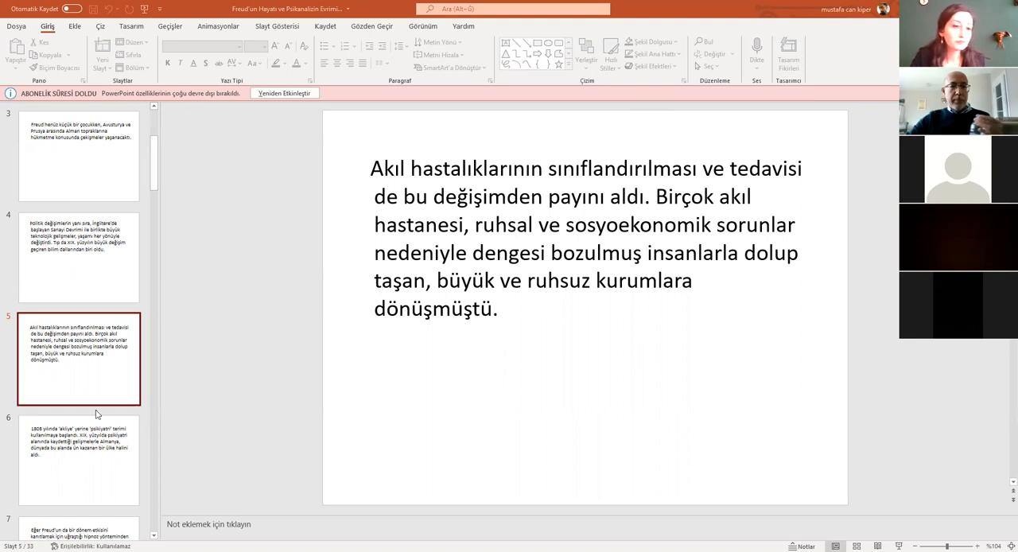
- Display slide 6, on 'psikiyatri' replacing 'akliye' in 1808, and scroll the slide pane
click(79, 459)
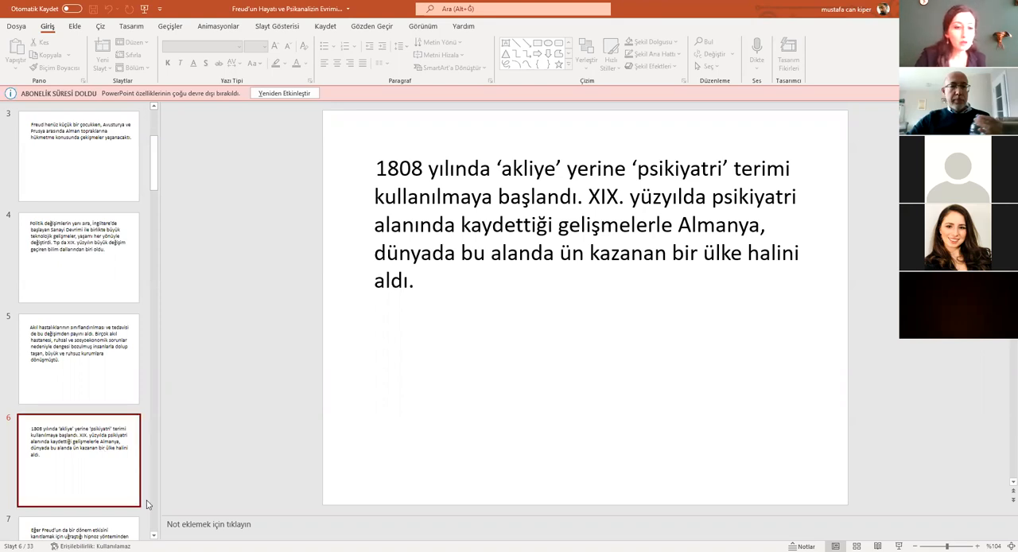
scroll(down, 3)
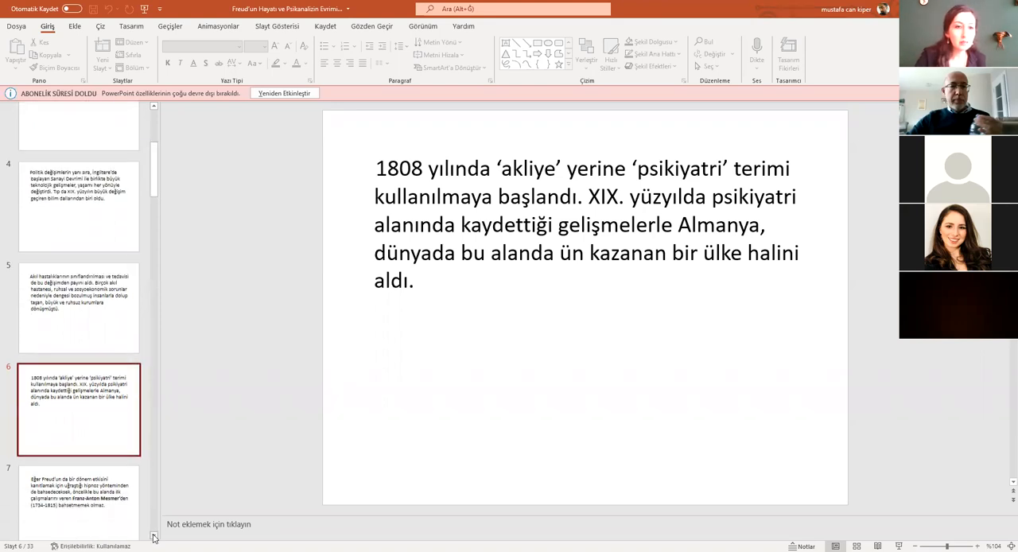
- Scroll the slide pane down to reach slide 7 on Franz-Anton Mesmer and hypnosis
scroll(down, 3)
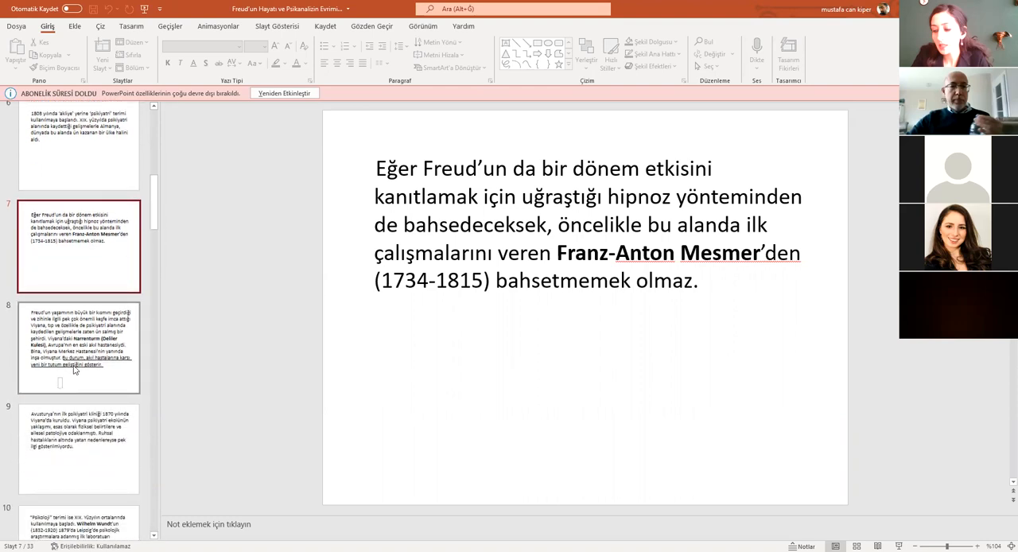
- Display slide 8, on Vienna and the Narrenturm asylum
click(78, 346)
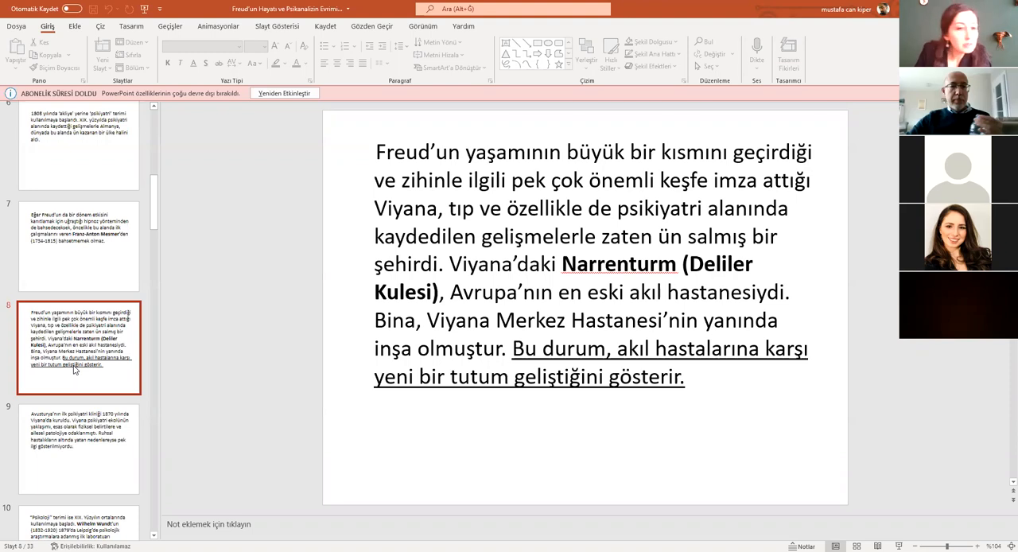
- Display slide 9 on the 1870 Vienna clinic, then scroll onward toward slide 10
click(78, 450)
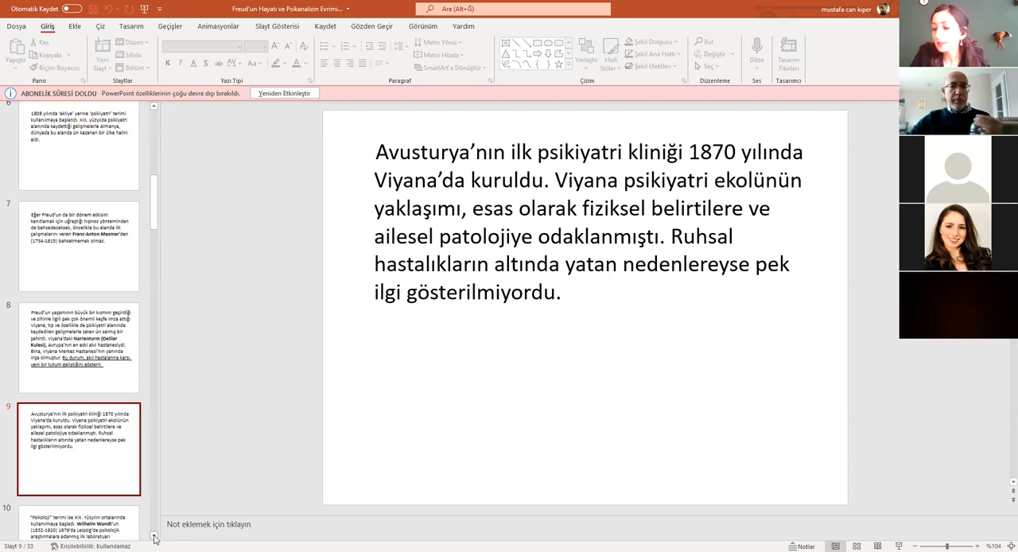
scroll(down, 3)
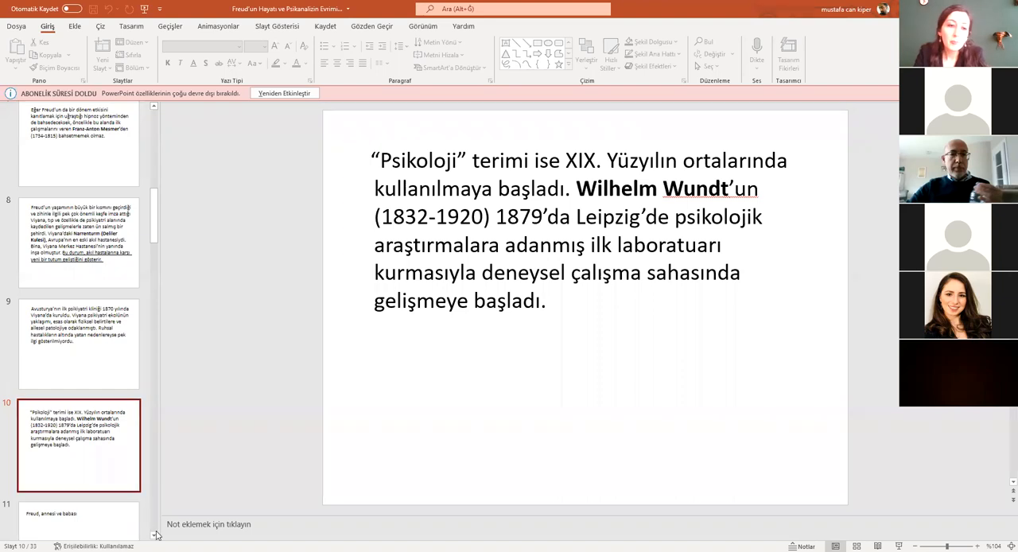
scroll(down, 3)
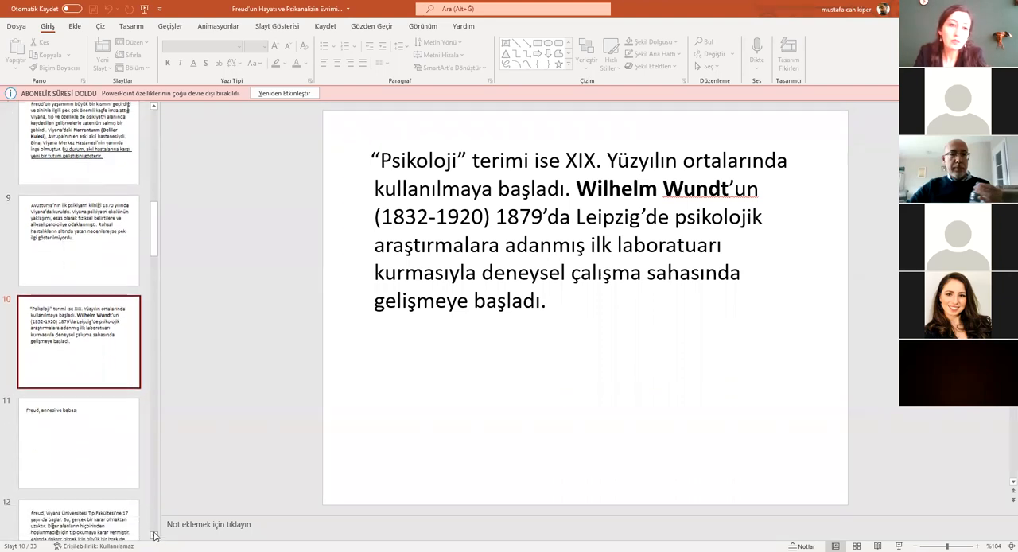
scroll(down, 3)
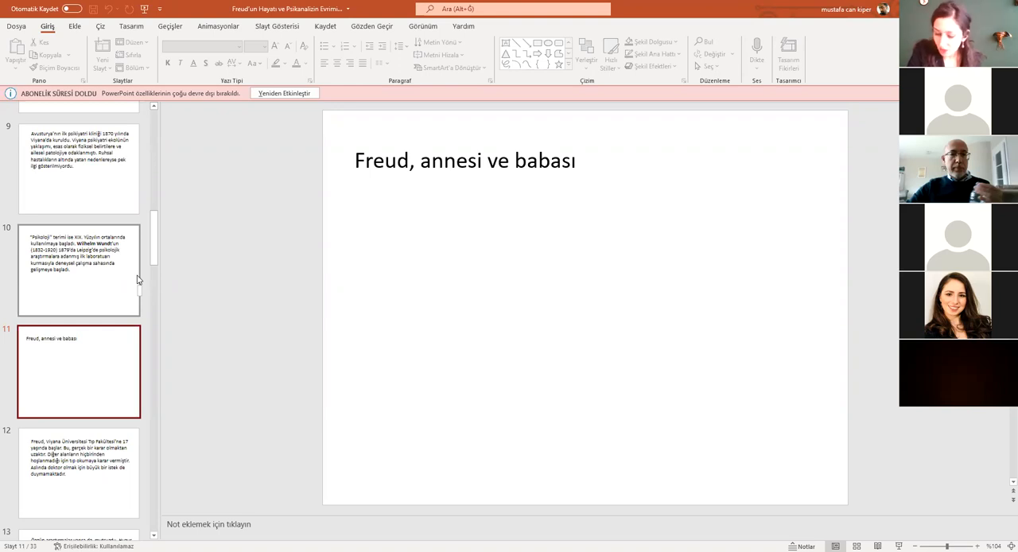
mouse_move(395, 143)
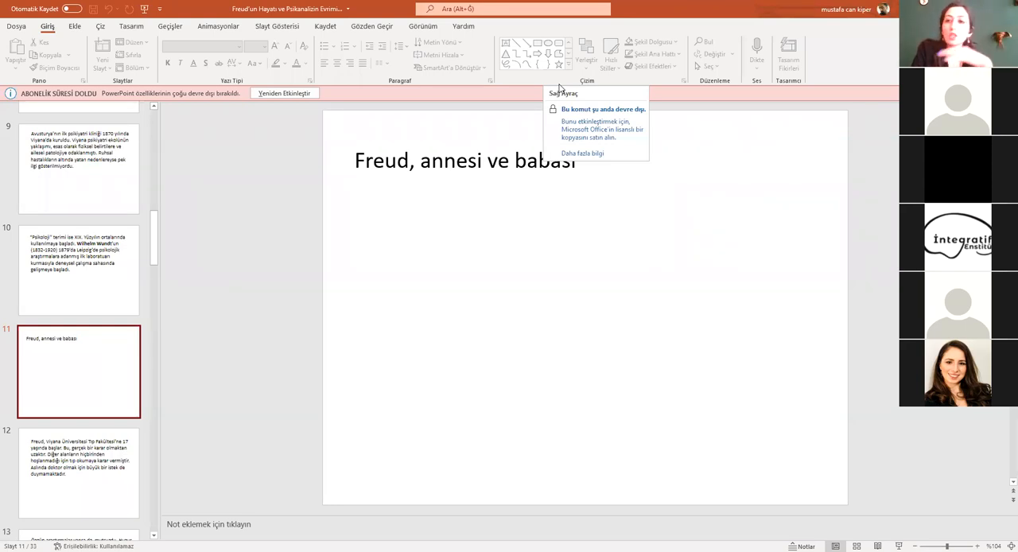
mouse_move(410, 101)
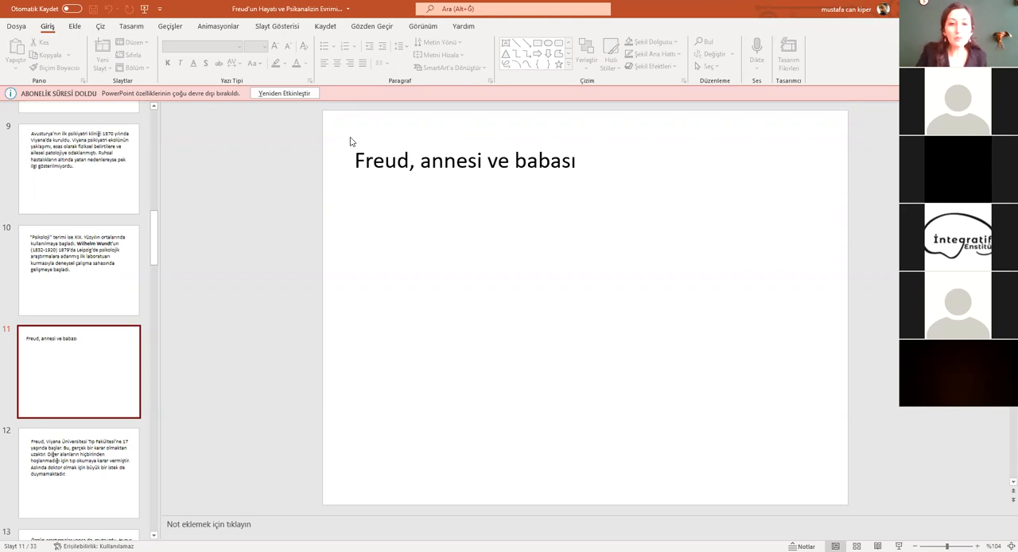
- Display slide 12, on Freud entering Vienna's medical faculty at 17
click(78, 472)
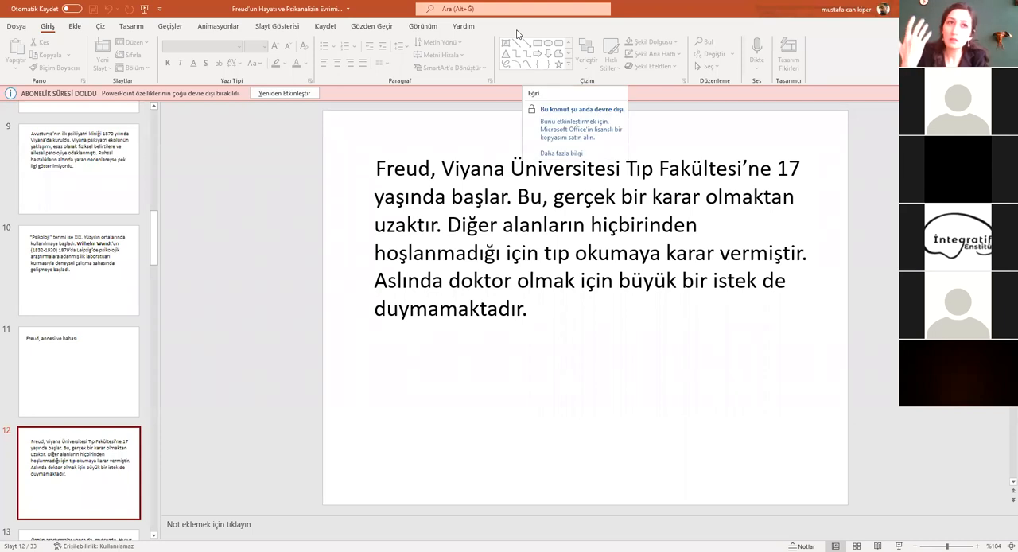
mouse_move(336, 137)
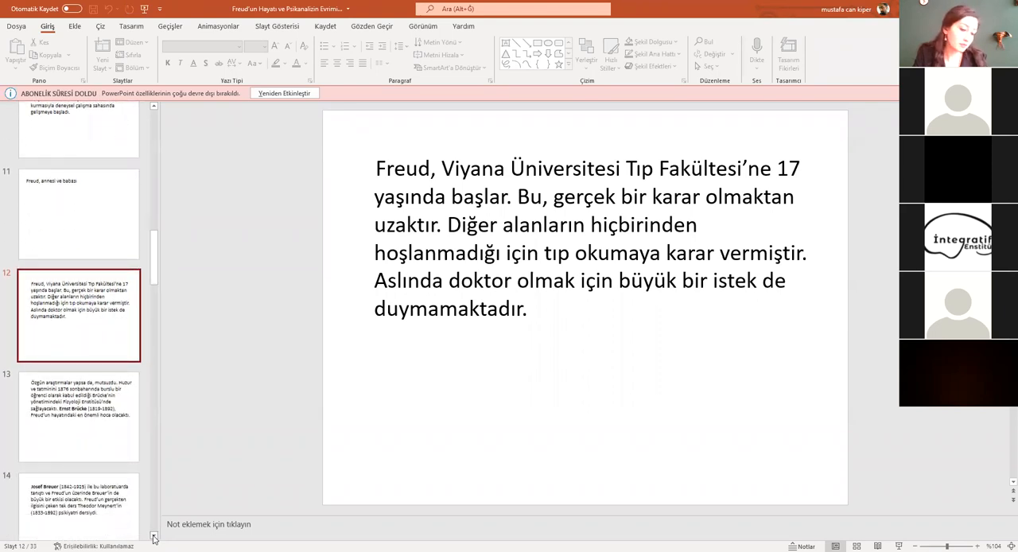
scroll(down, 3)
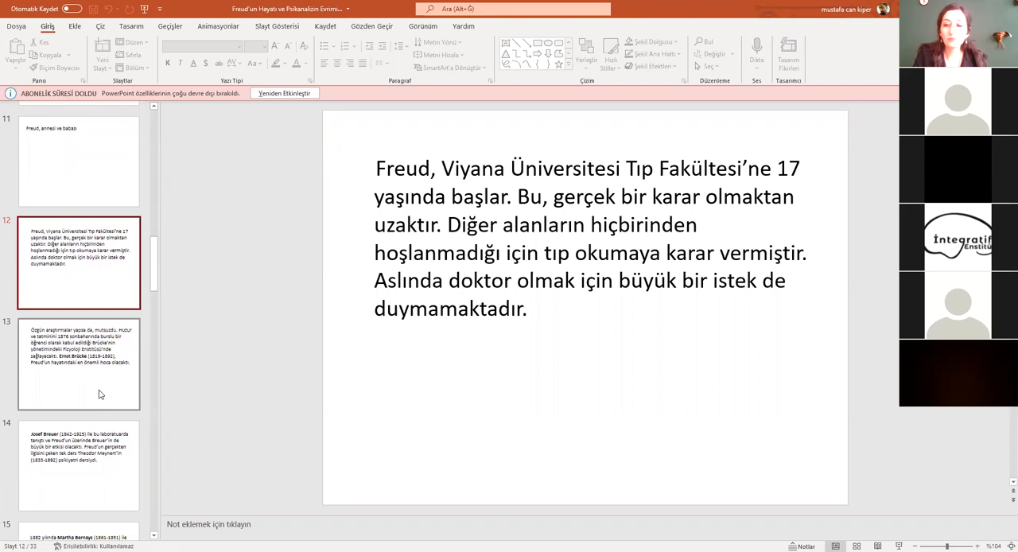
- Go to slide 13 about Brücke's institute, heading toward slide 15
click(78, 363)
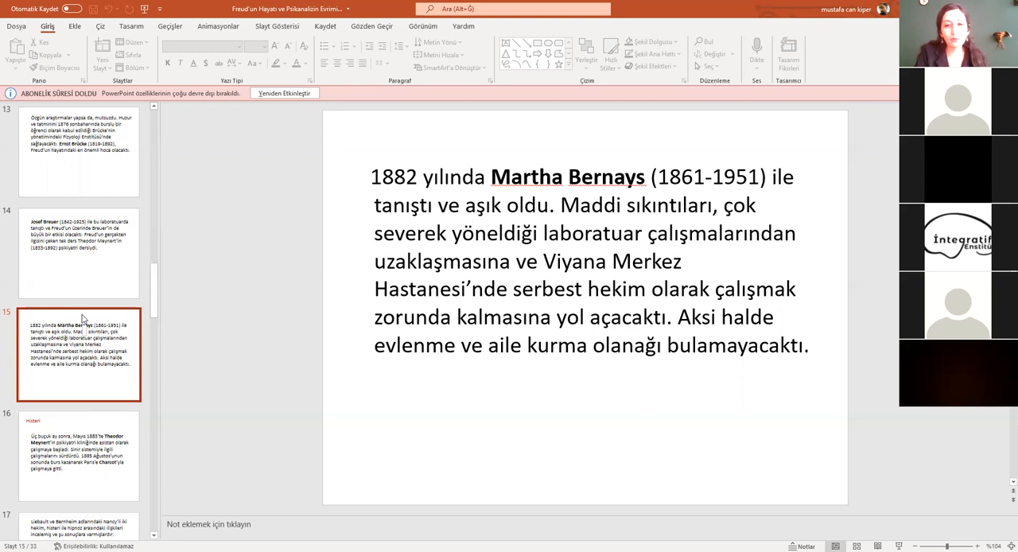
- Display slide 16 'Histeri', then scroll on to slide 18 on hypnotic suggestion
click(78, 453)
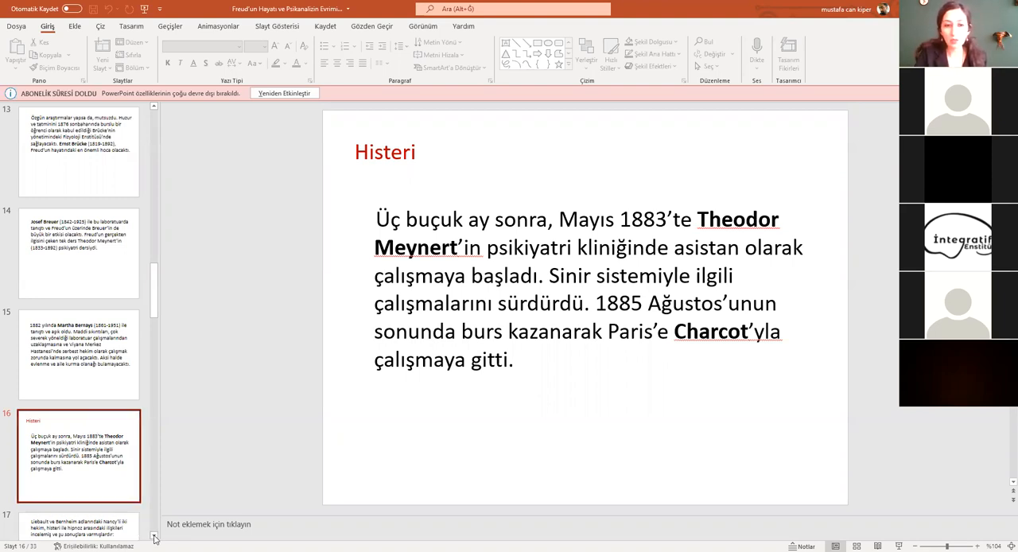
scroll(down, 3)
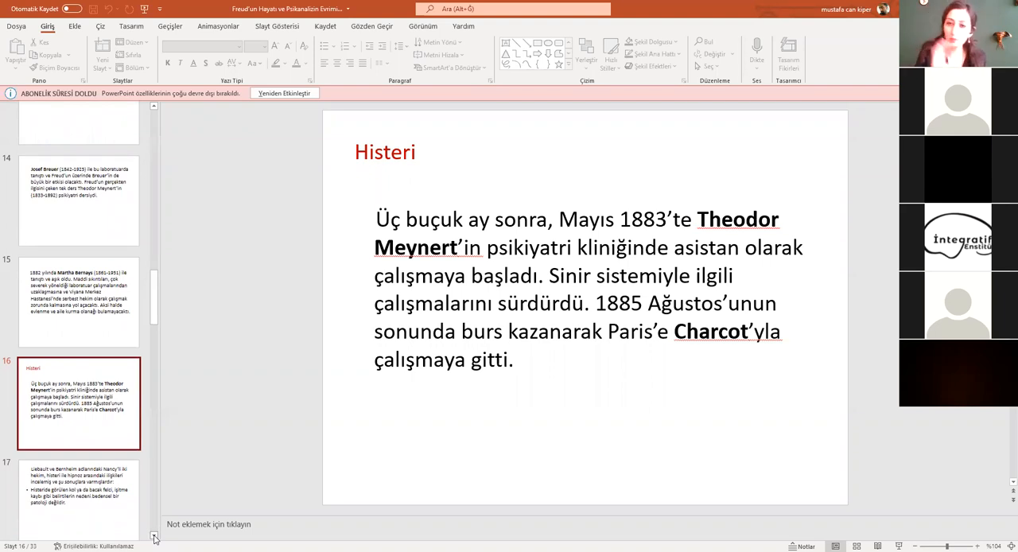
scroll(down, 3)
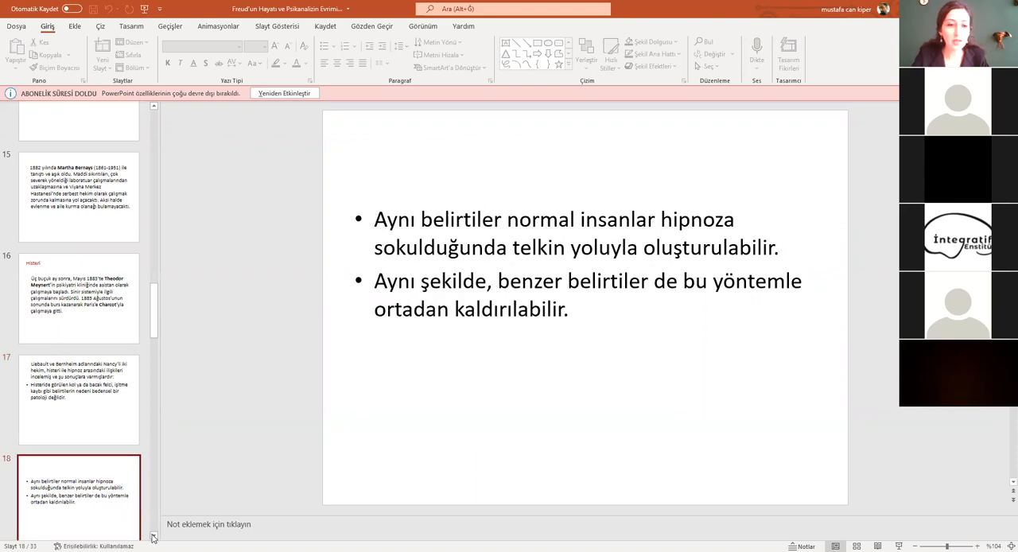
scroll(down, 3)
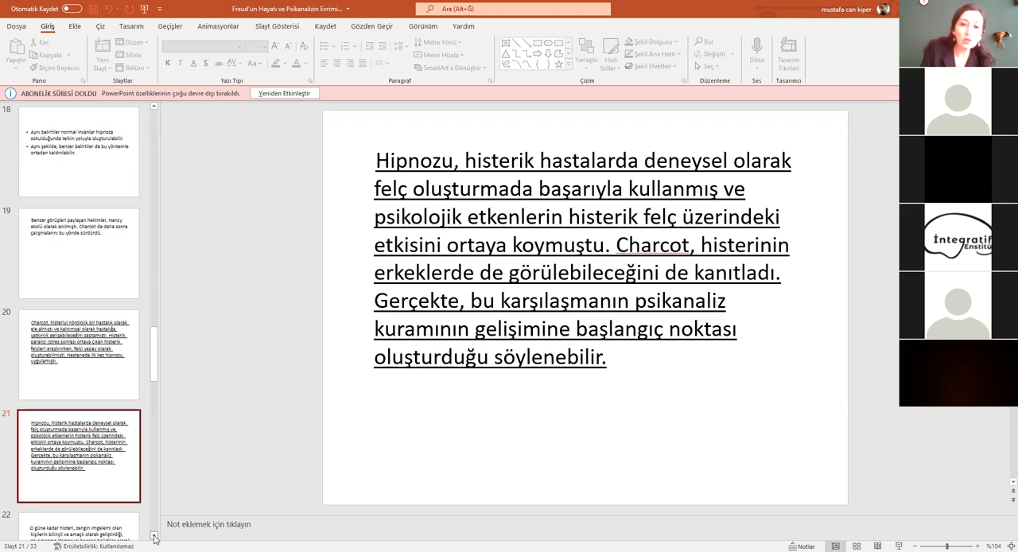
click(154, 539)
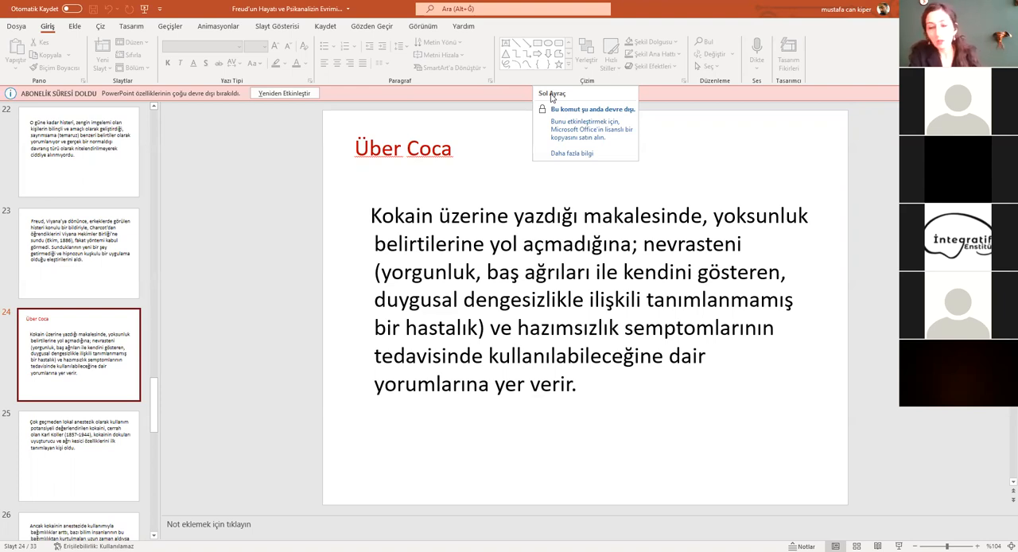
- Display slide 26, on cocaine as a local anaesthetic and growing addiction
click(79, 456)
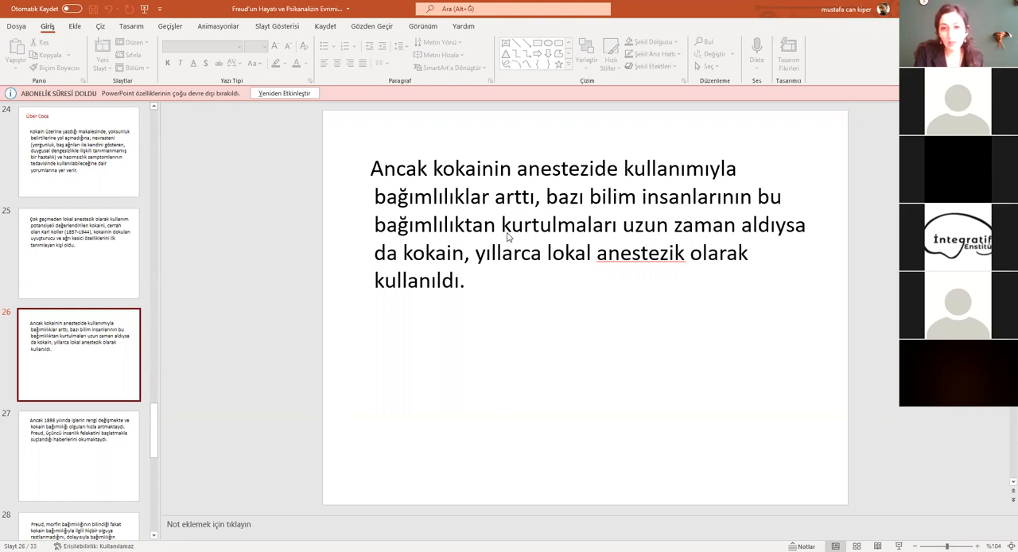
- Display slide 28, Freud's delayed reply on morphine versus cocaine addiction
click(78, 454)
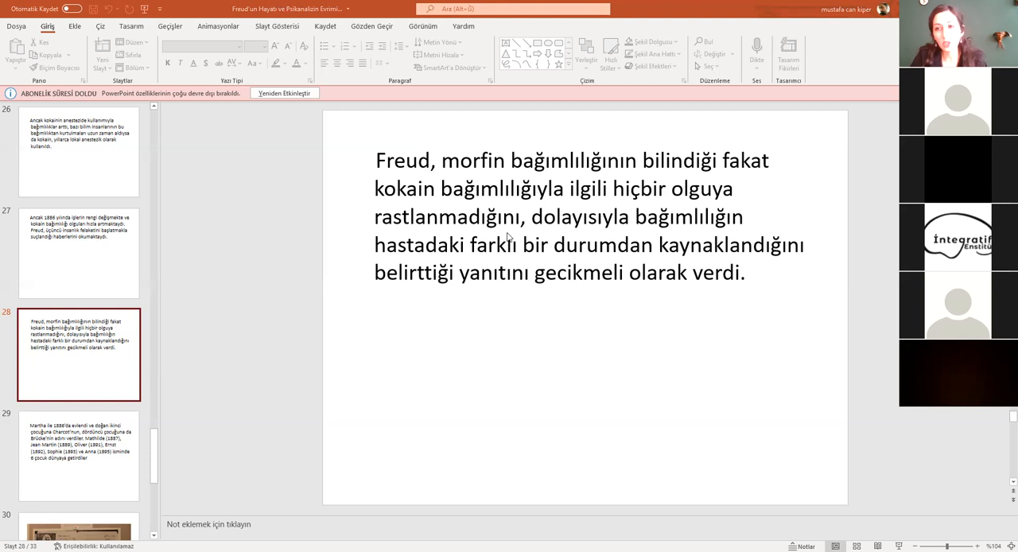
mouse_move(718, 200)
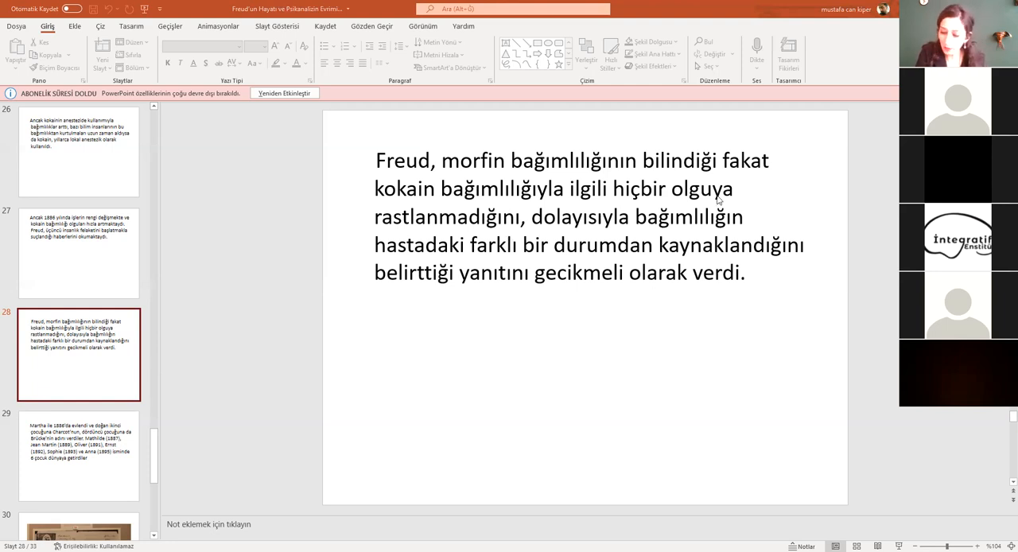
mouse_move(638, 207)
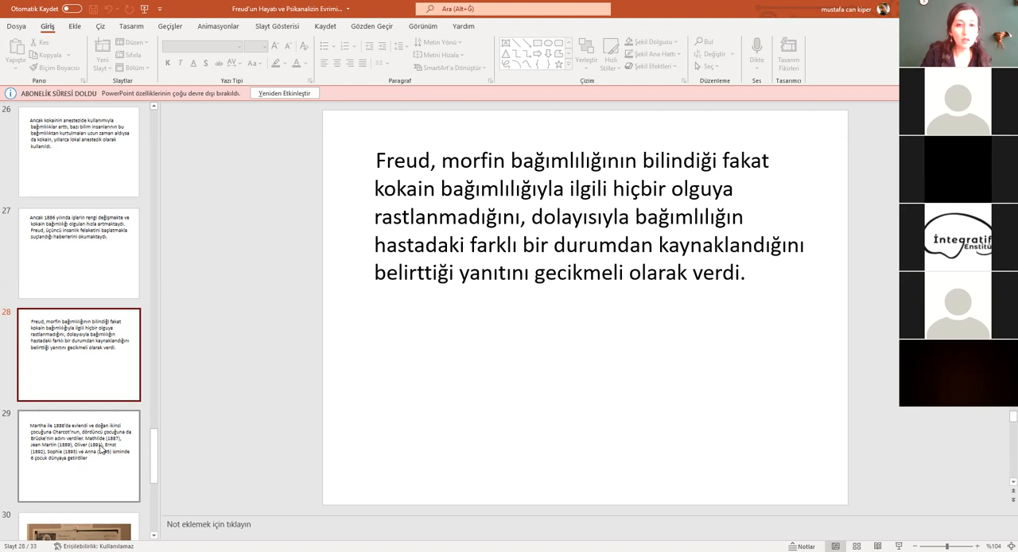
- Open slide 29 on Freud's 1886 marriage to Martha and their six children
click(78, 456)
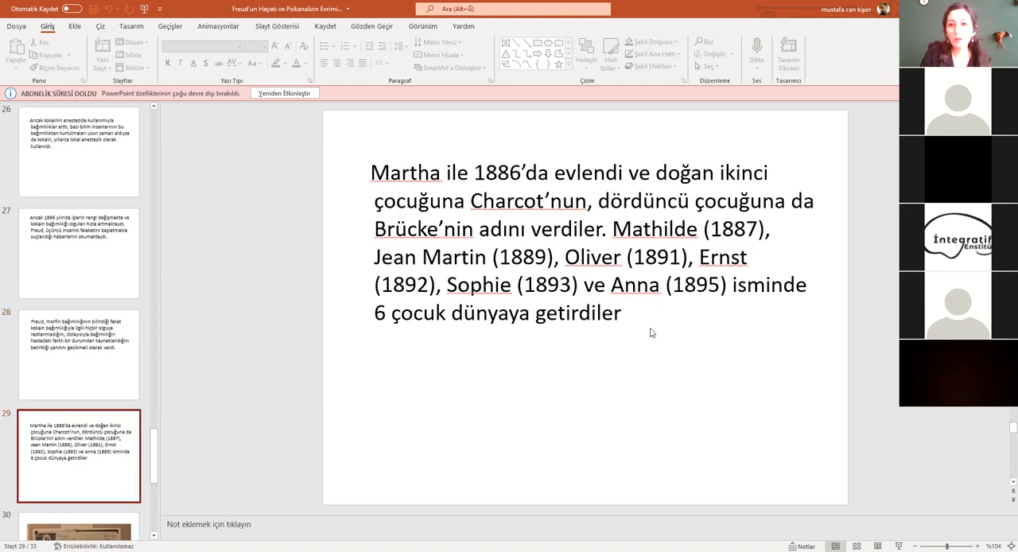
mouse_move(649, 318)
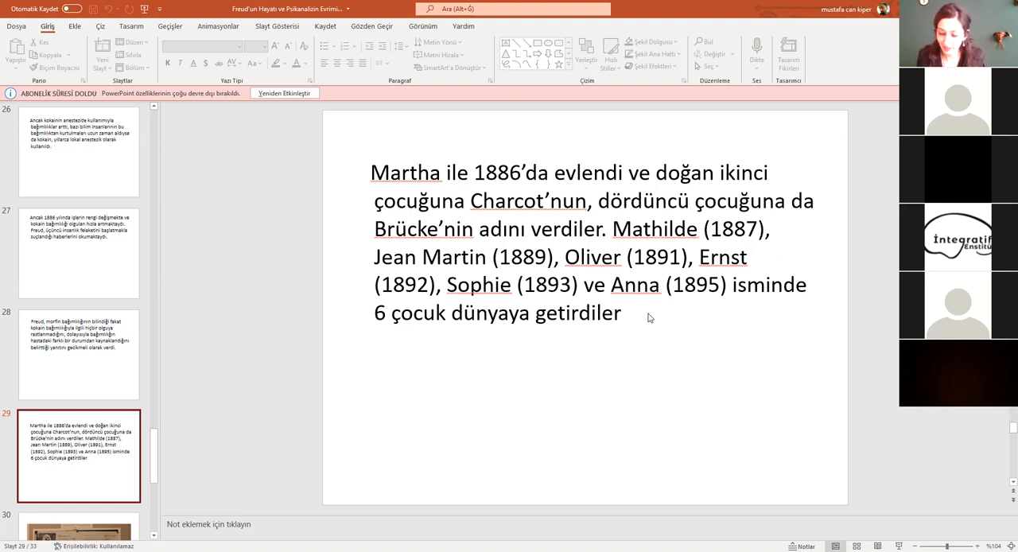
mouse_move(515, 427)
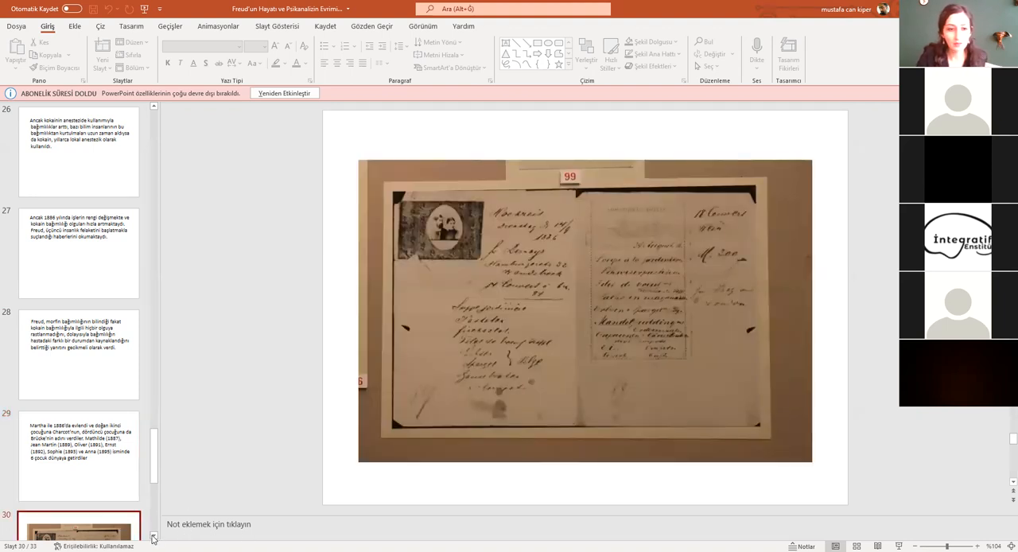
- Scroll the slide pane down toward slide 31 on Freud's 1891 aphasia book
scroll(down, 3)
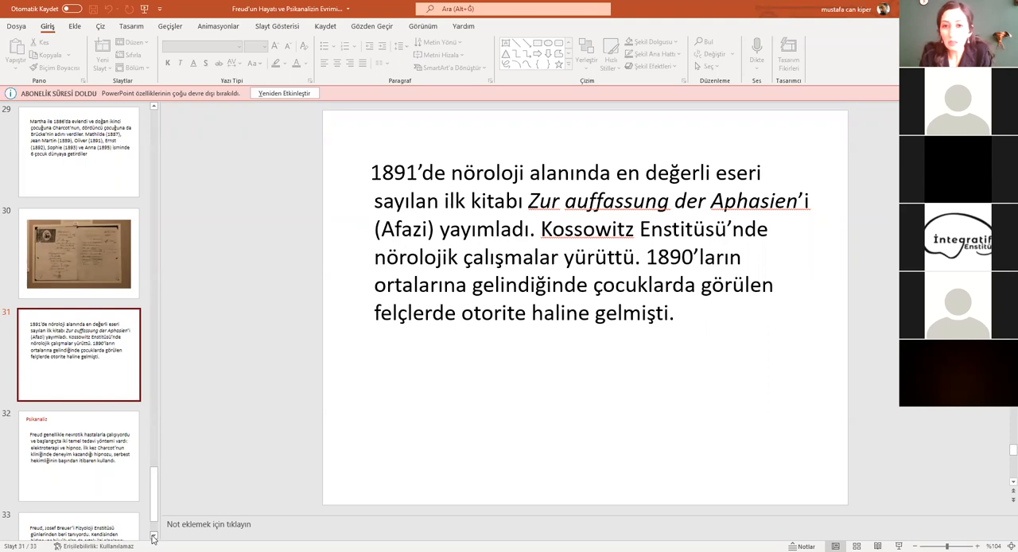
- Open slide 32, 'Psikanaliz', on electrotherapy and hypnosis as early treatments
click(78, 455)
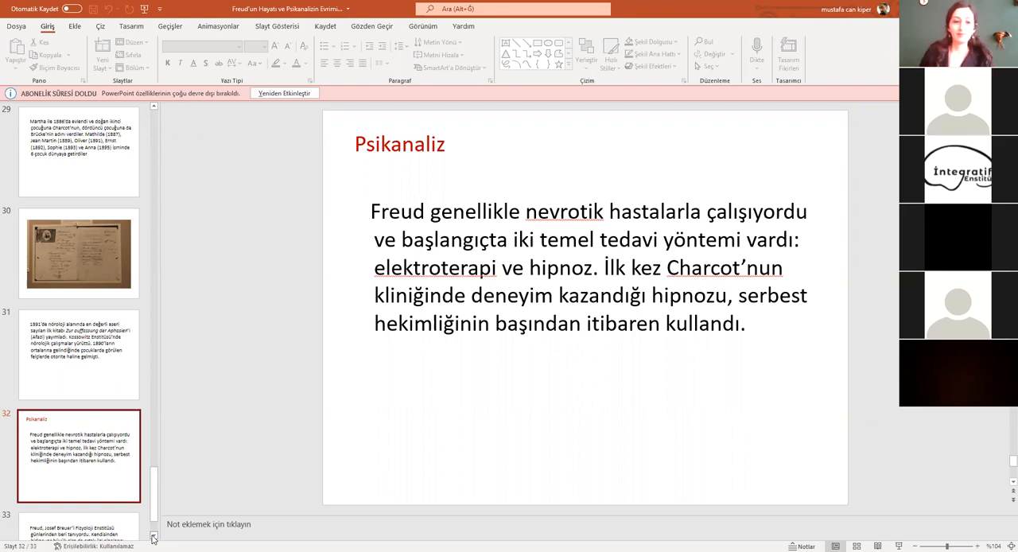
mouse_move(874, 368)
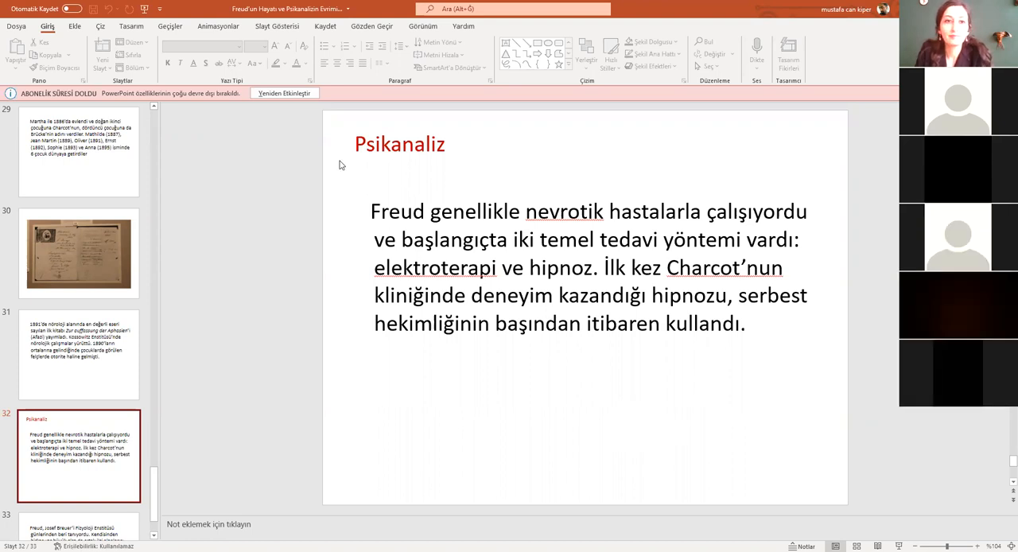
mouse_move(311, 107)
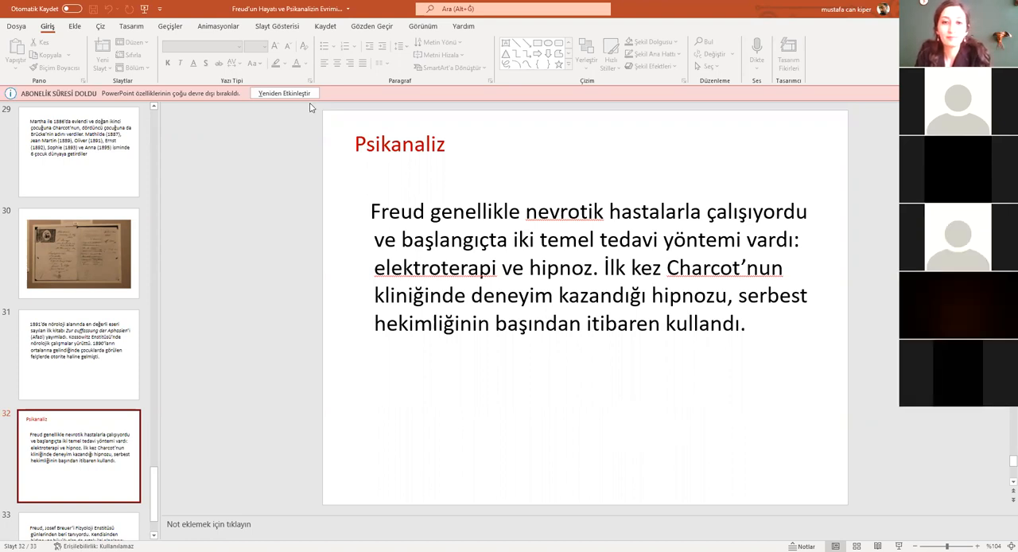
mouse_move(450, 166)
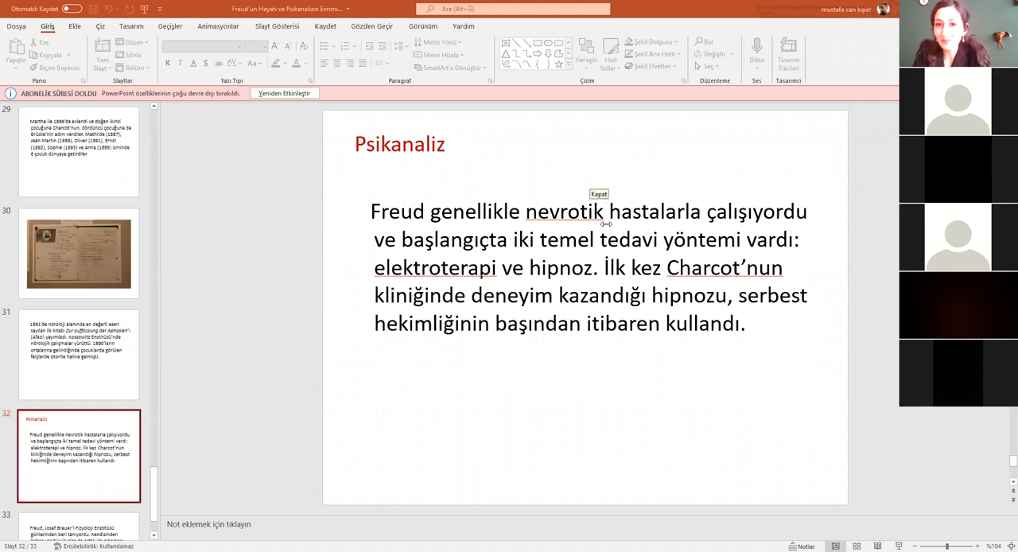
mouse_move(590, 183)
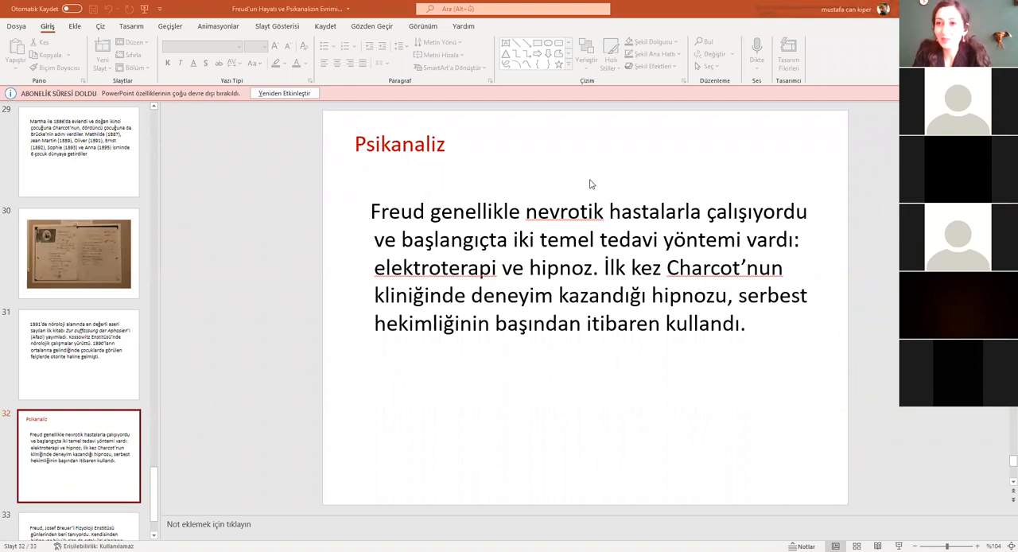